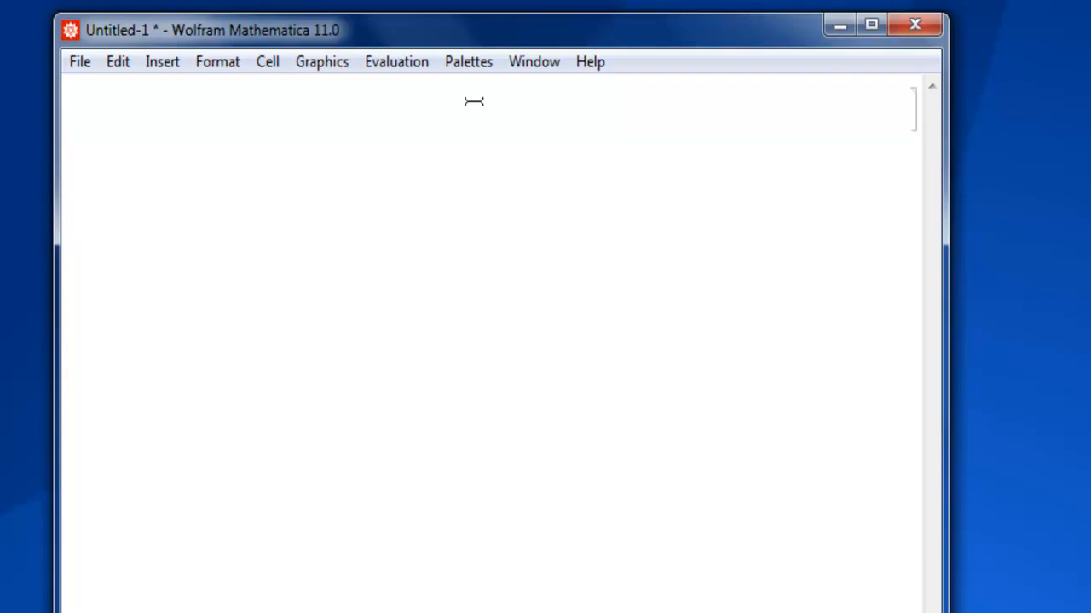
# Step: Enter vect1 = {1, 2, 3, 4, 5, 6} in the first input cell
pyautogui.write('vect1')
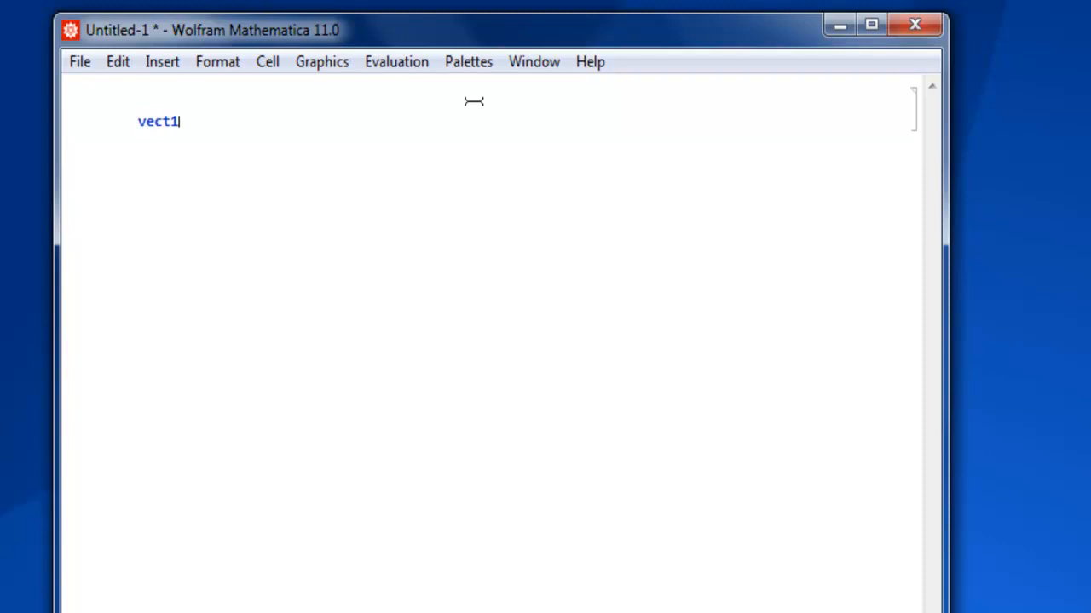
pyautogui.write('=')
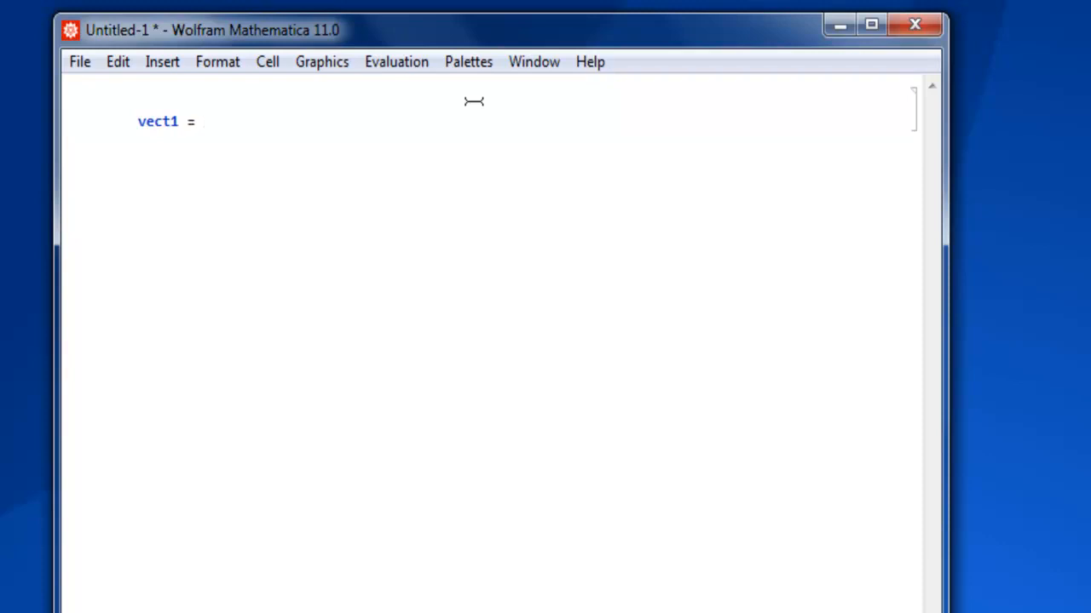
pyautogui.write('{')
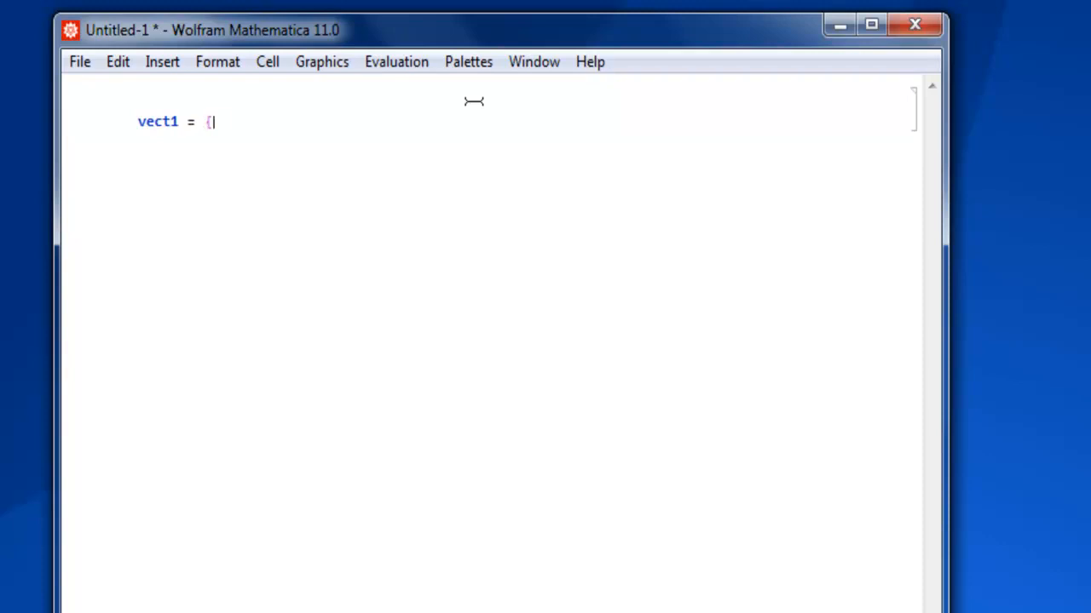
pyautogui.write('1, 2, 3')
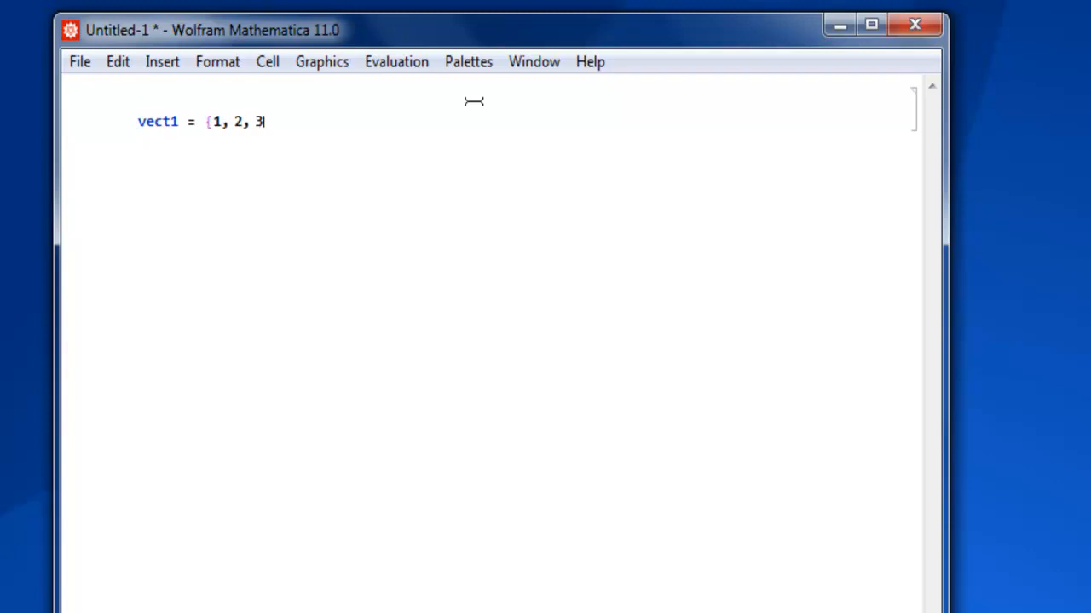
pyautogui.write(', 4, 5, 6')
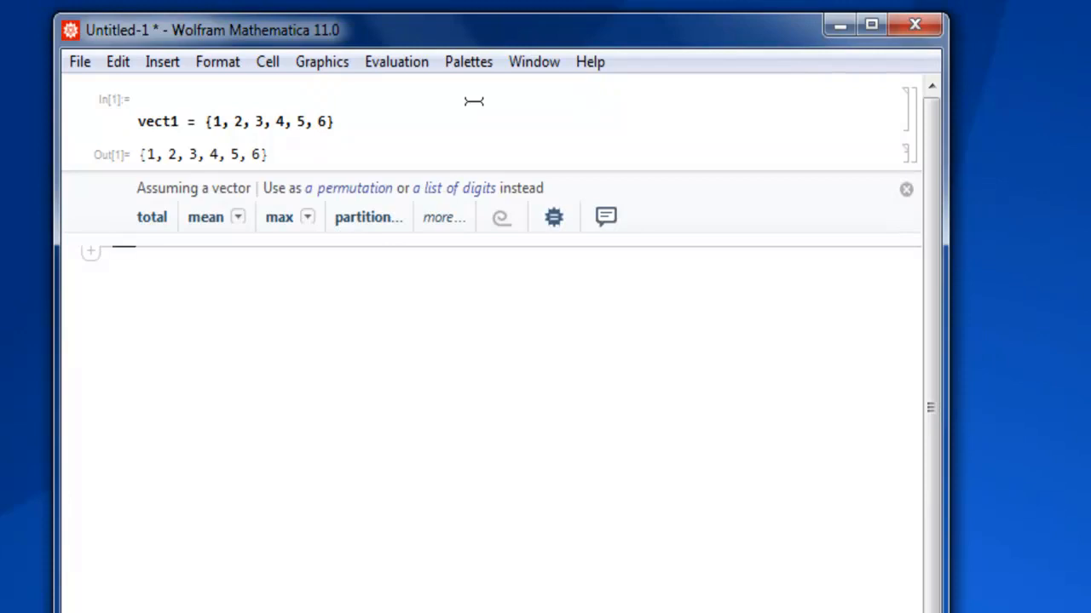
pyautogui.moveTo(474, 208)
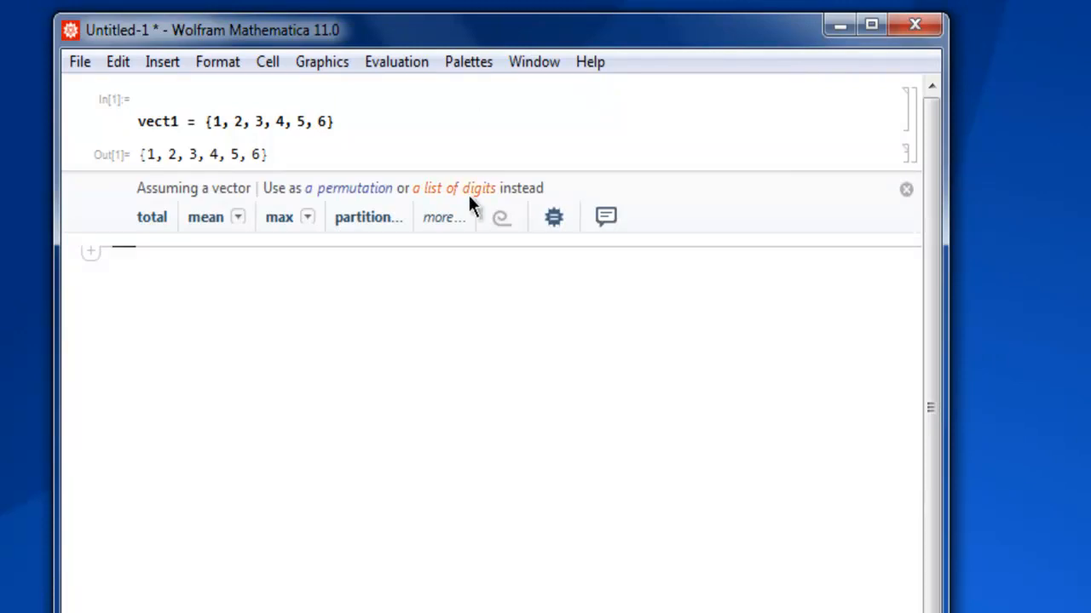
pyautogui.moveTo(537, 320)
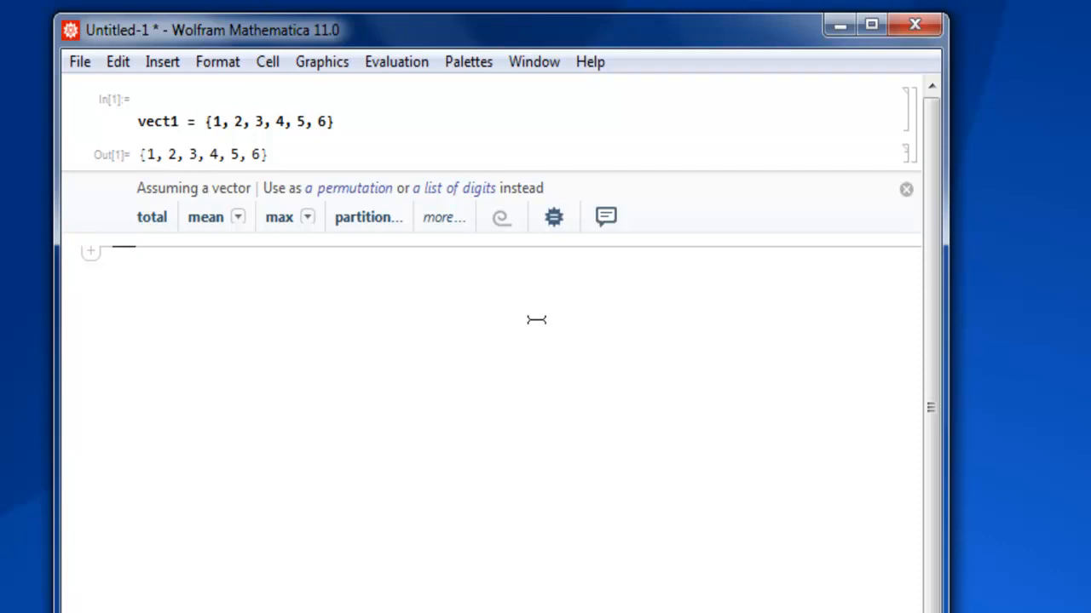
pyautogui.moveTo(537, 276)
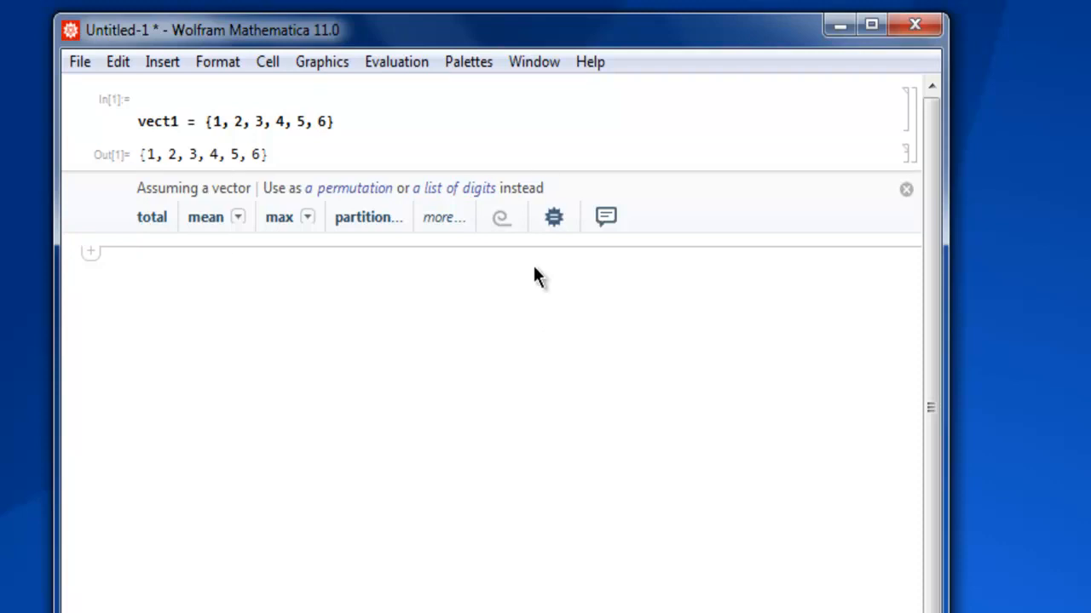
pyautogui.moveTo(162, 205)
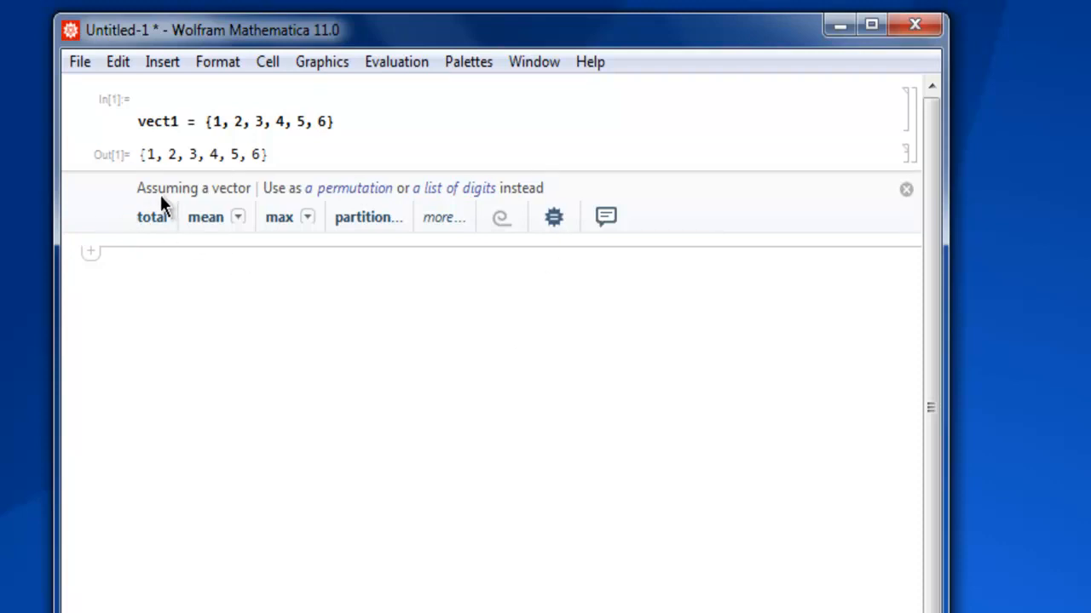
pyautogui.moveTo(259, 205)
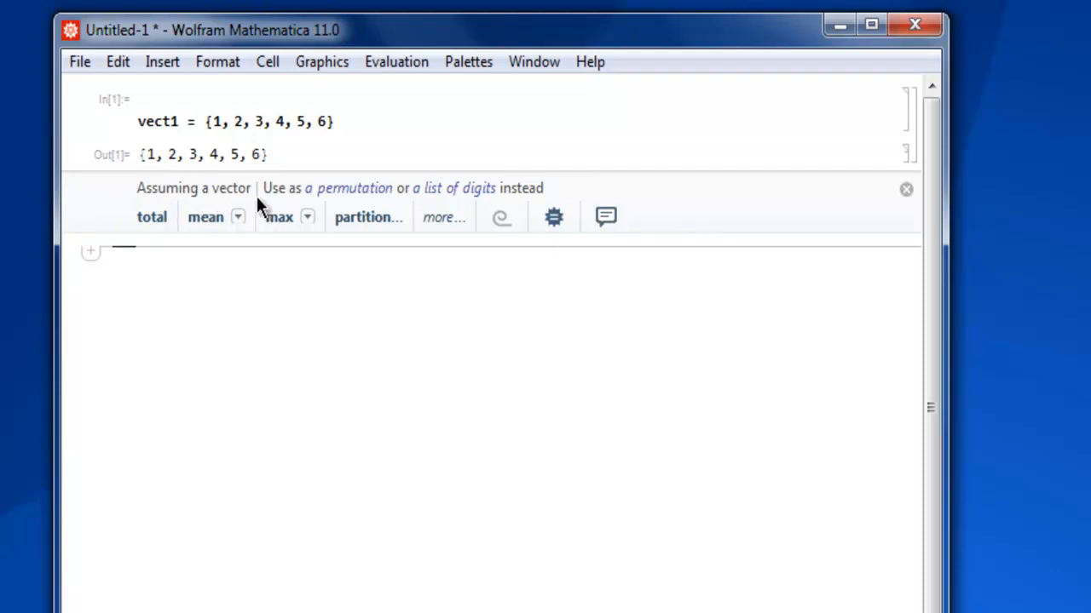
pyautogui.moveTo(453, 187)
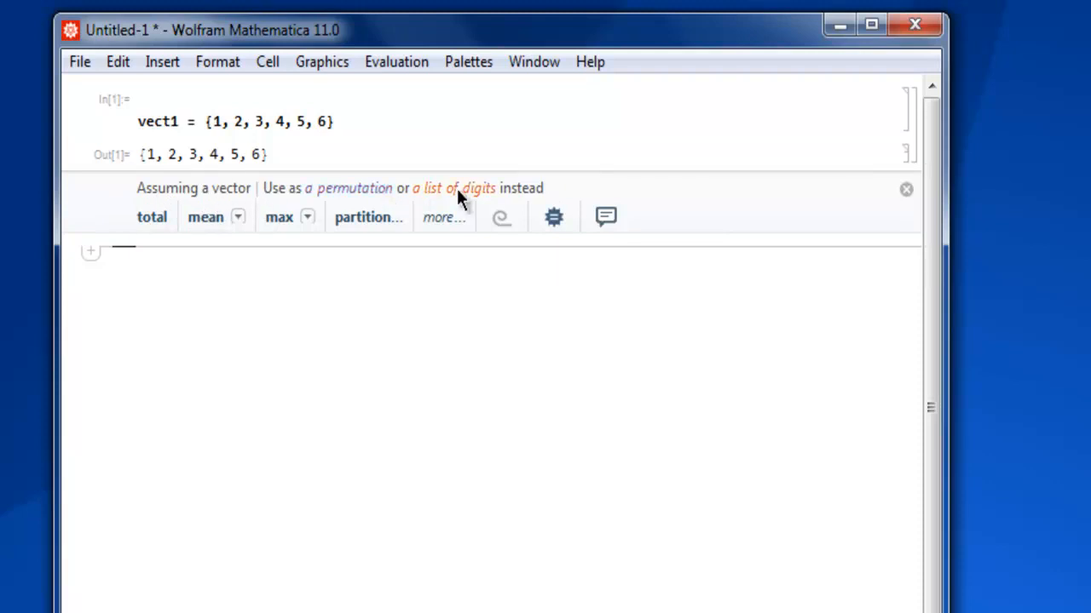
pyautogui.moveTo(162, 201)
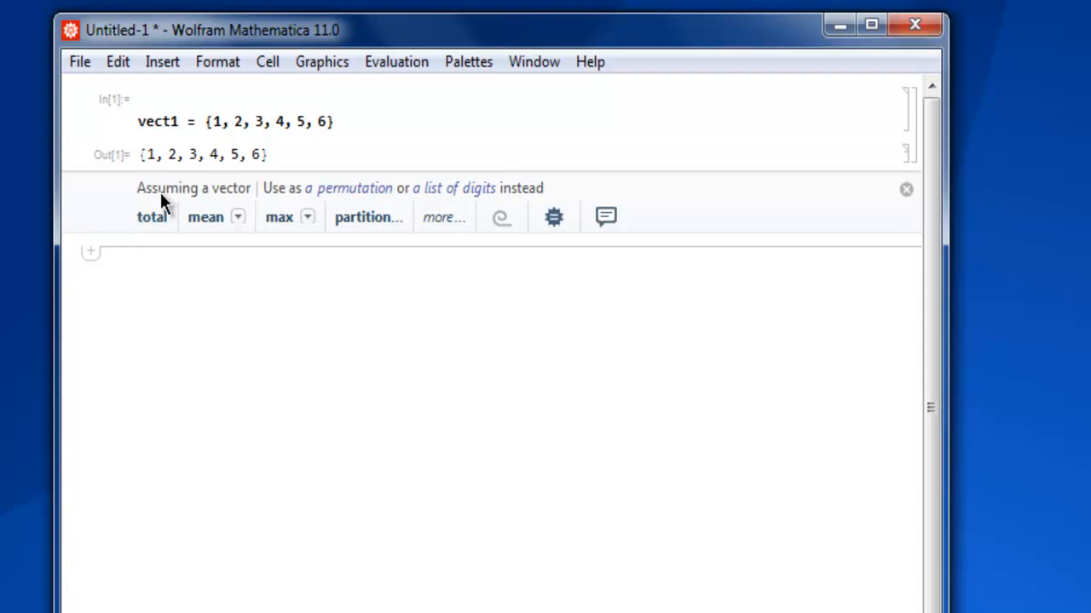
pyautogui.moveTo(453, 312)
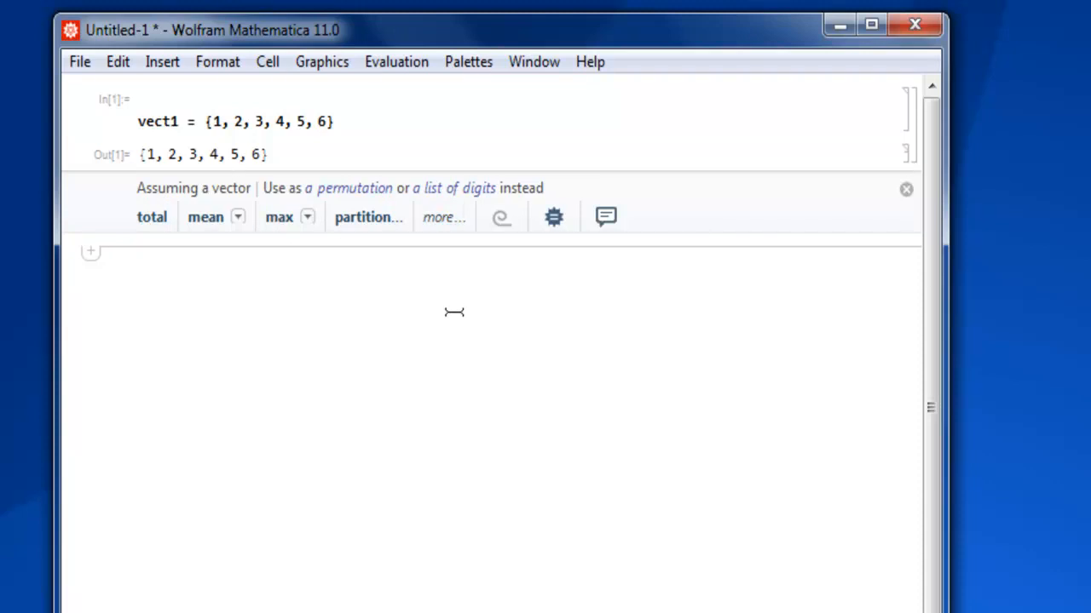
# Step: Dismiss the vect1 suggestions and enter mat1 = {{1, 2, 3}, {4, 5, 6}, {7, 8, 9}}
pyautogui.click(907, 190)
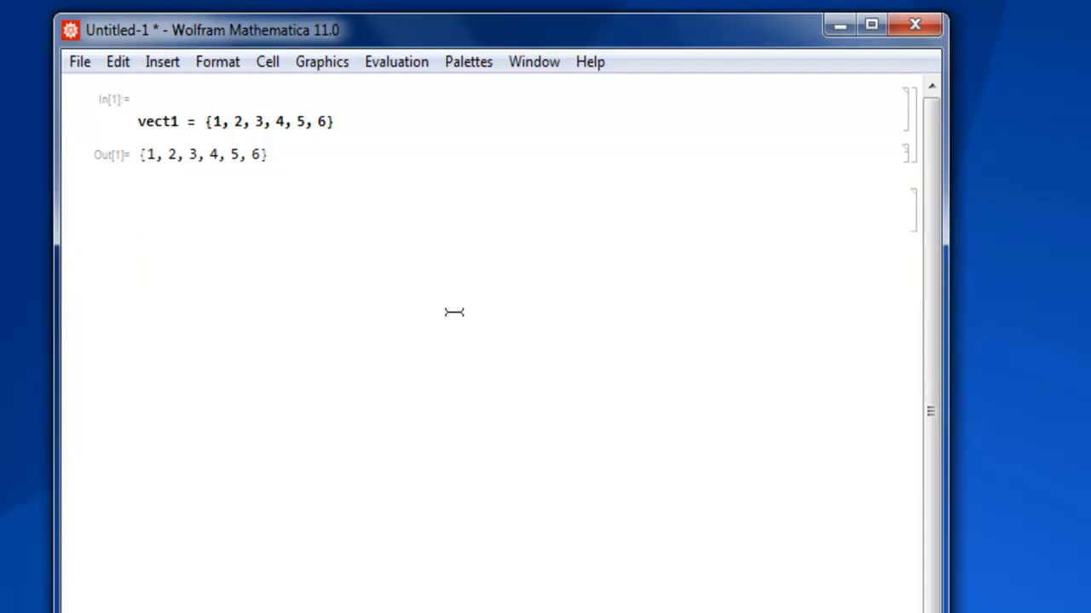
pyautogui.write('mat')
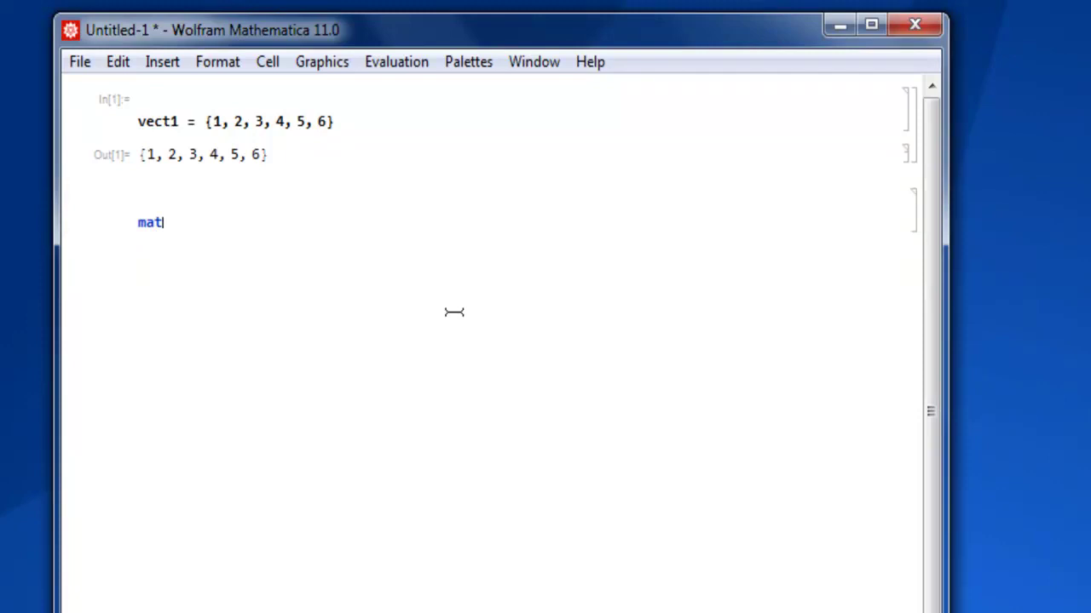
pyautogui.write('1 =')
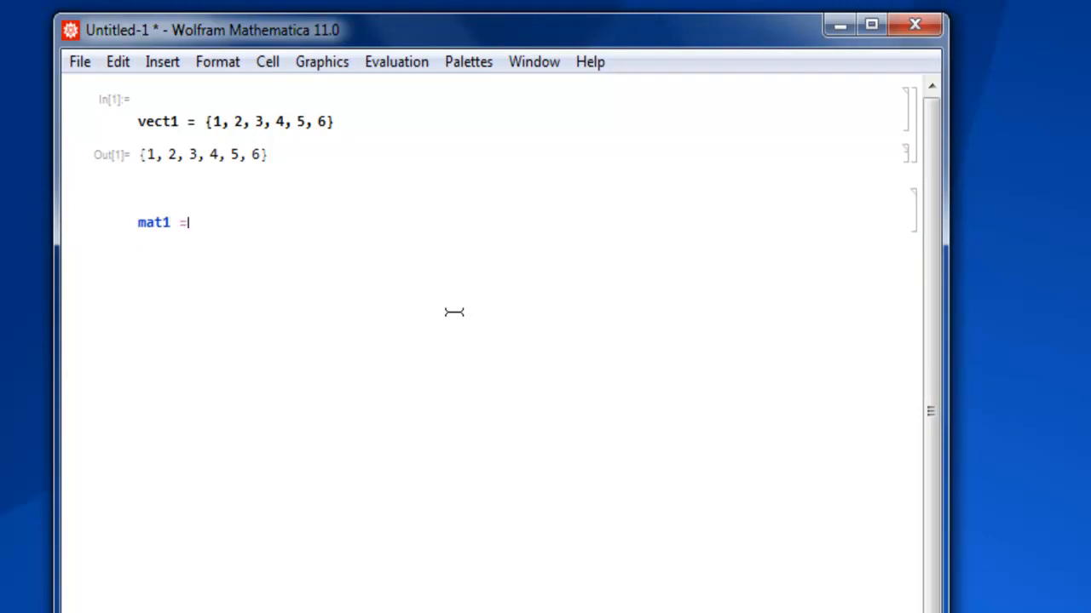
pyautogui.write('{')
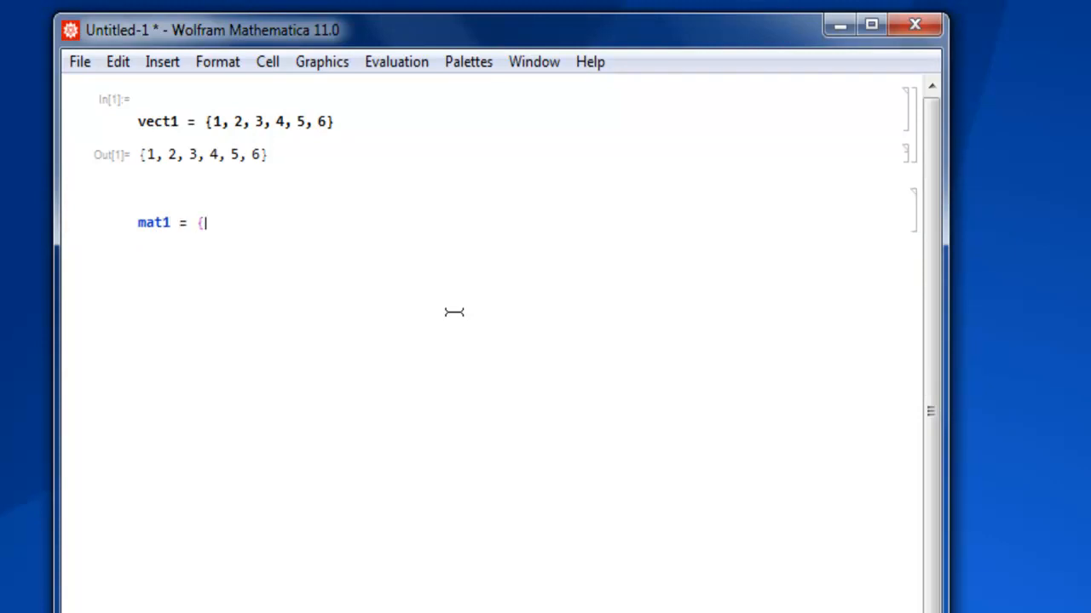
pyautogui.write('{')
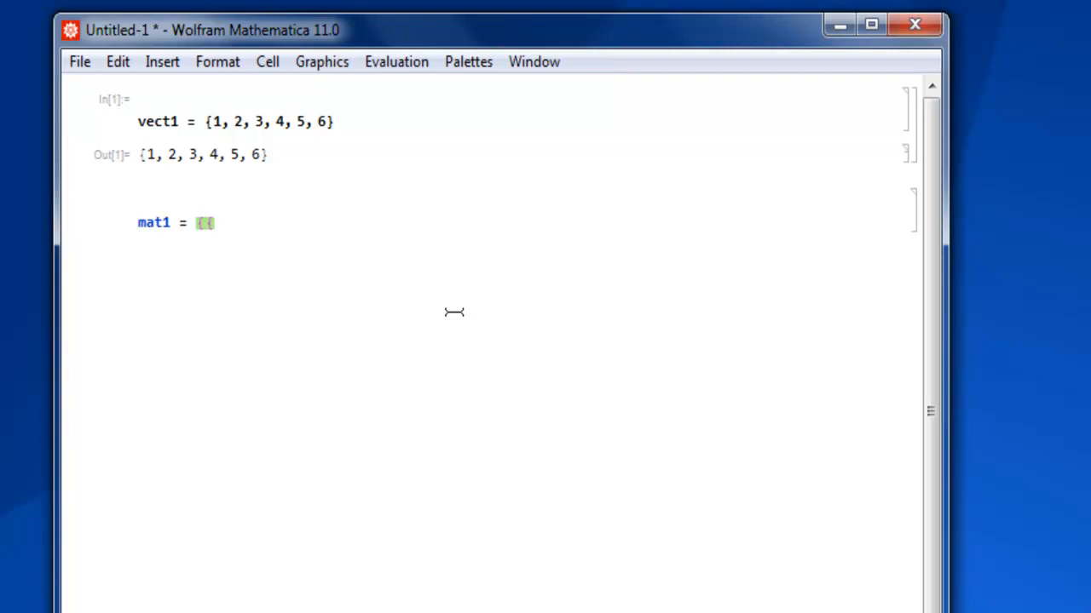
pyautogui.write('1, 2, 3')
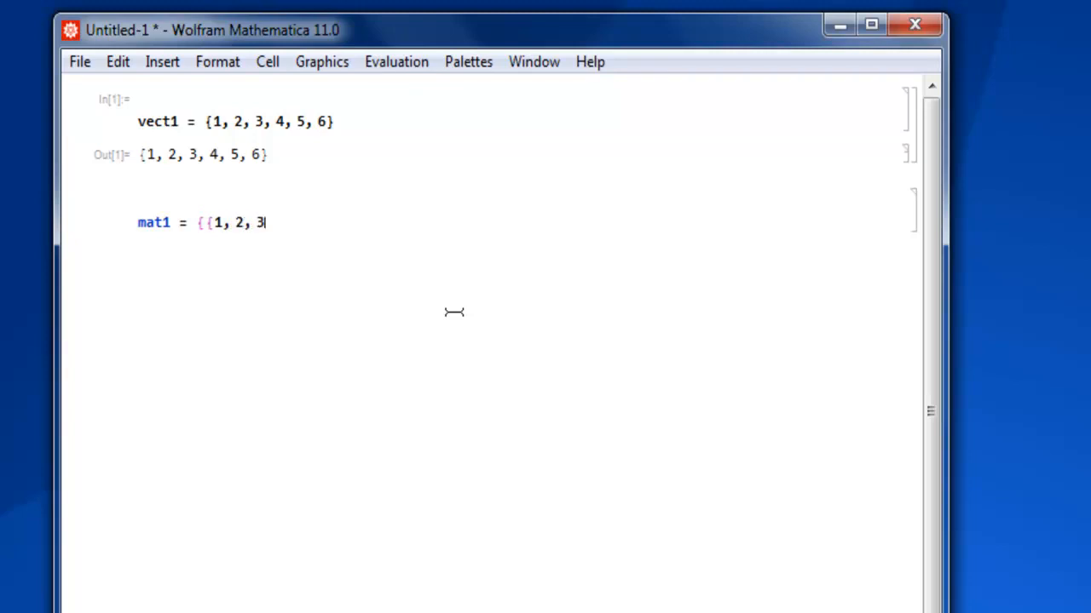
pyautogui.write('}, {')
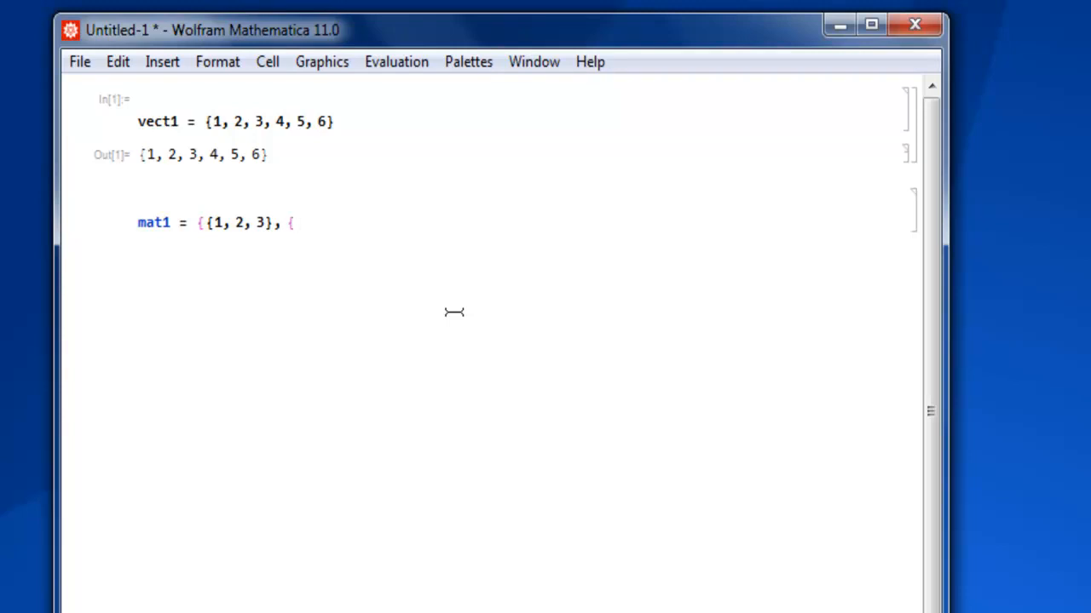
pyautogui.write('4, 5, 6}, {')
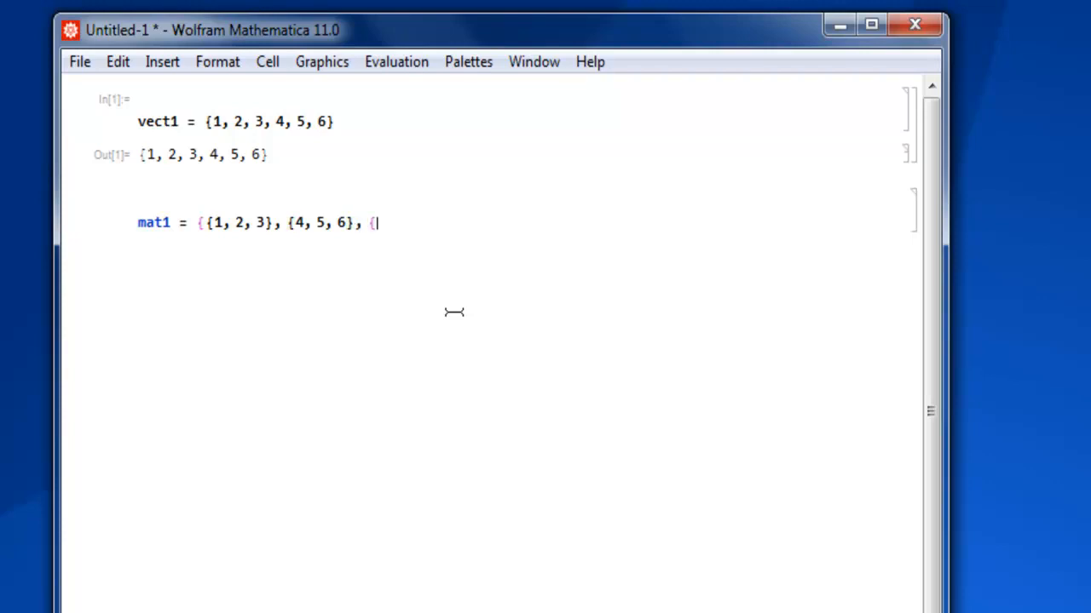
pyautogui.write('7')
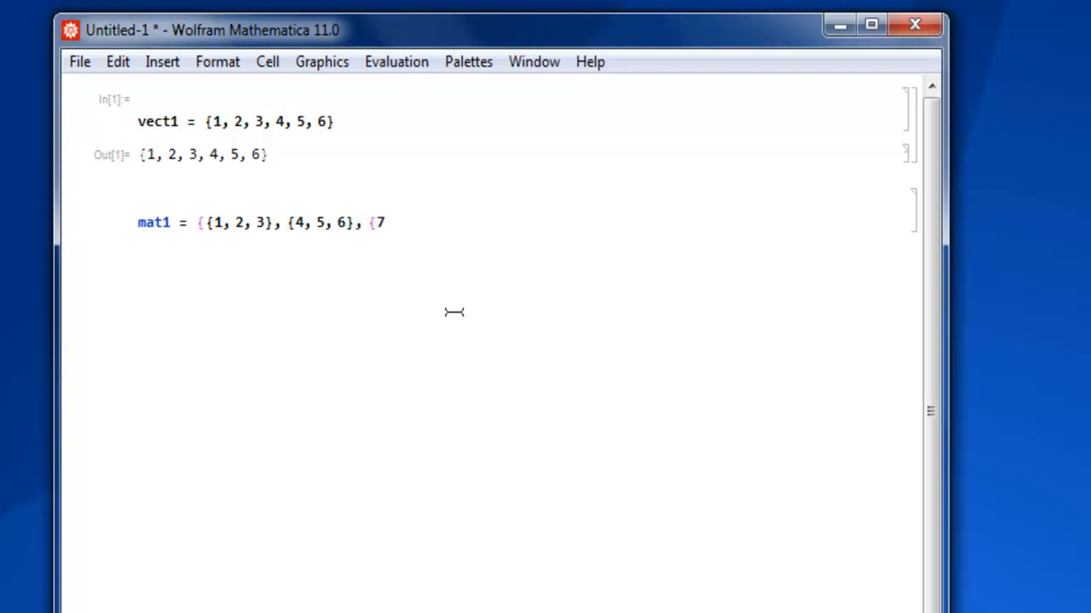
pyautogui.write(', 9')
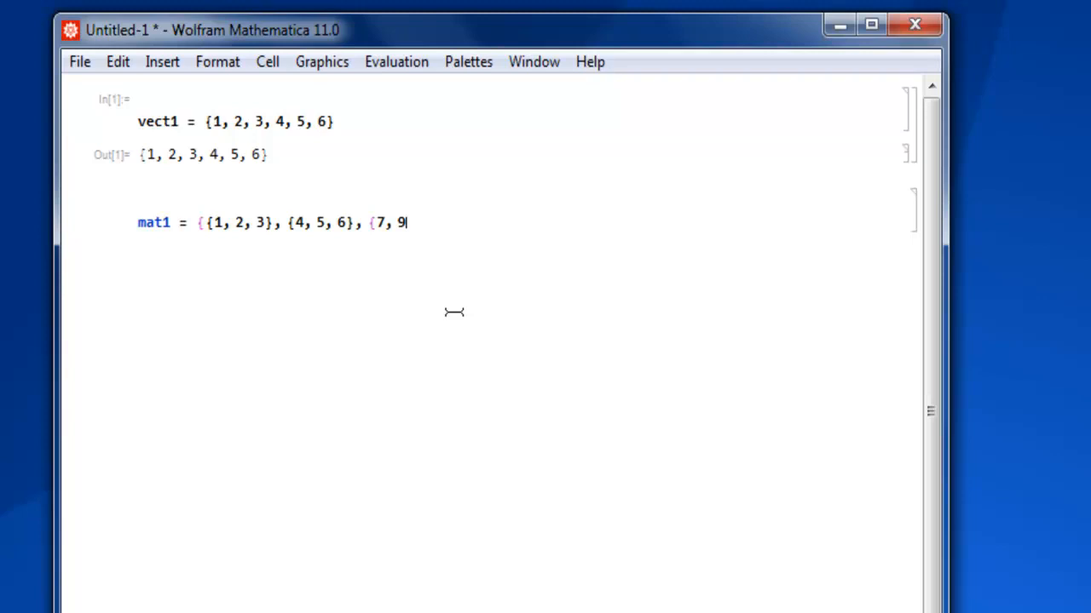
pyautogui.write(', 8, 9}}')
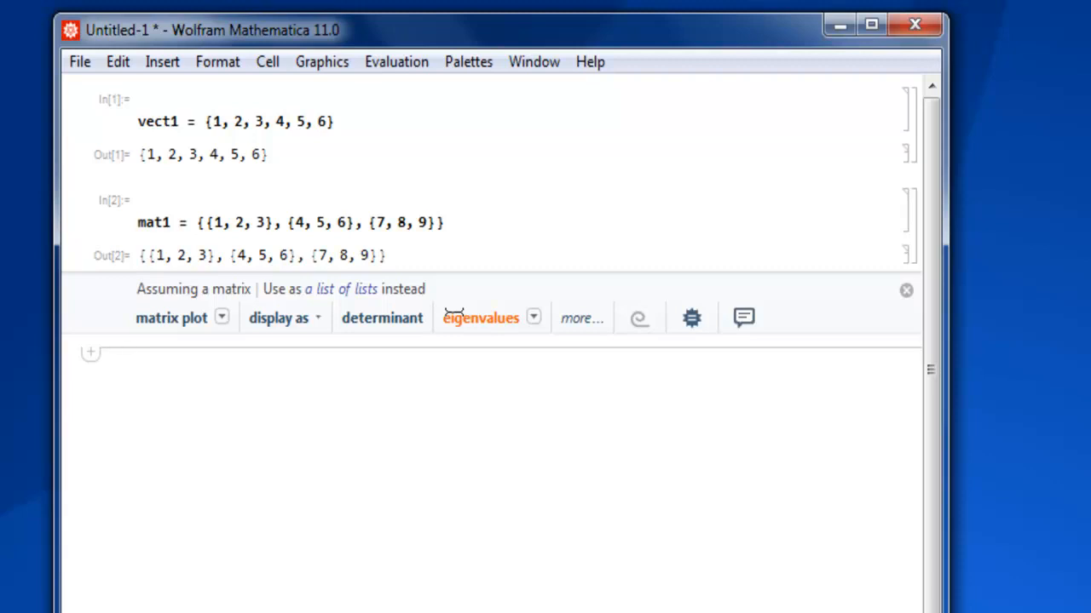
pyautogui.moveTo(392, 281)
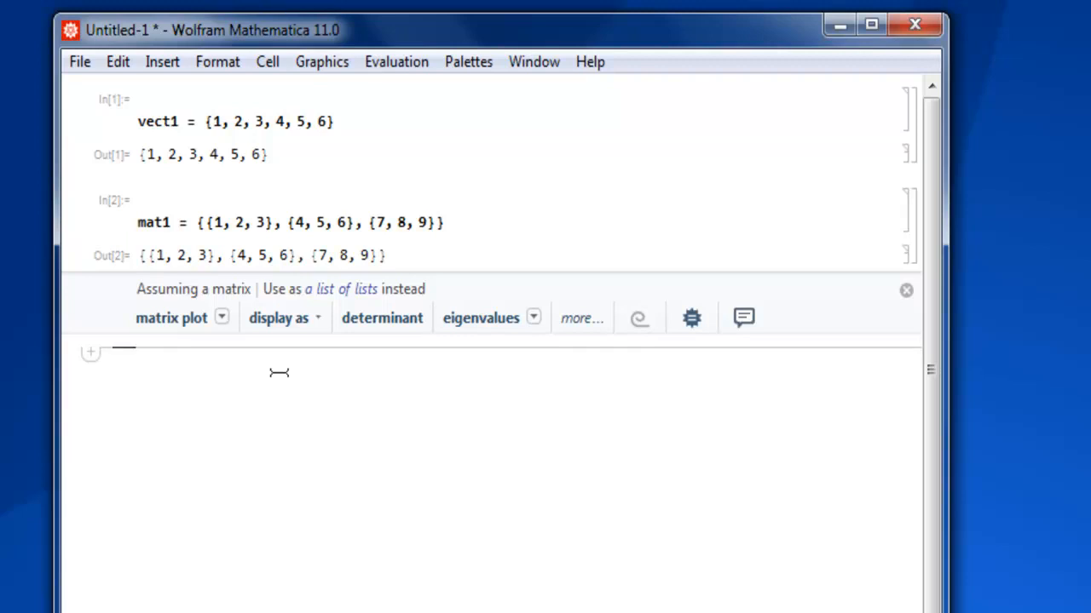
# Step: Dismiss the mat1 suggestions and begin a new input starting with 'mat'
pyautogui.click(907, 289)
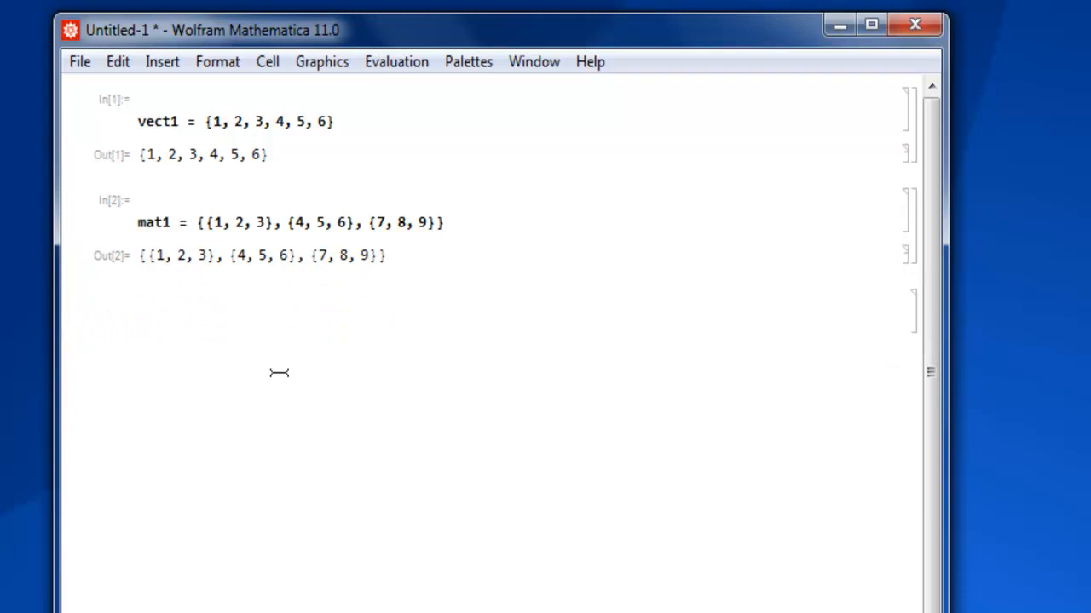
pyautogui.write('mat')
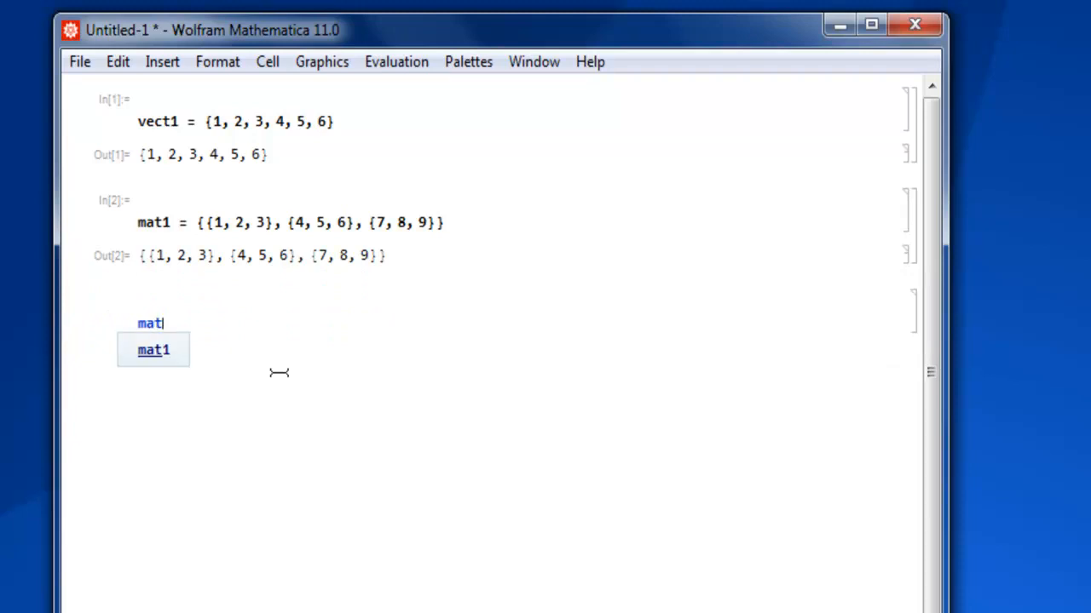
# Step: Enter mat2 = MatrixForm[mat1], completing MatrixForm from autocomplete
pyautogui.write('2 =')
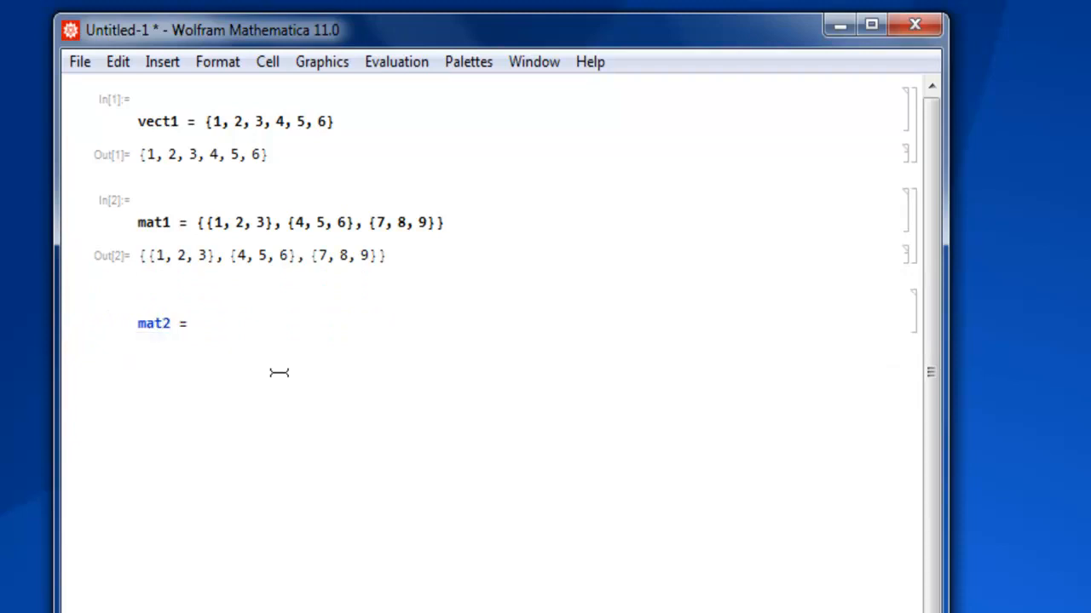
pyautogui.write('Maatr')
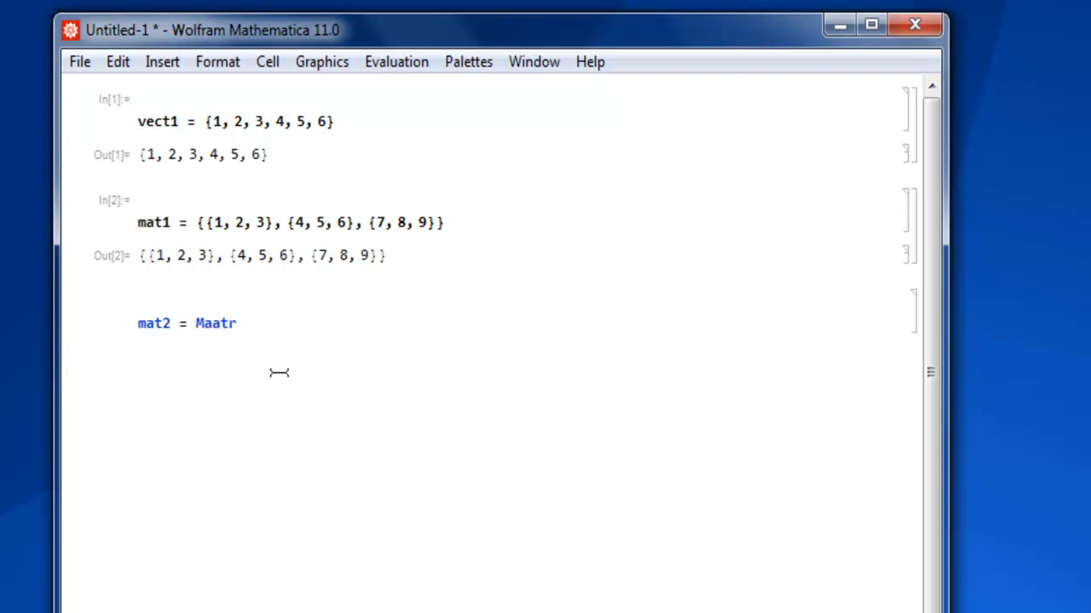
pyautogui.write('ix')
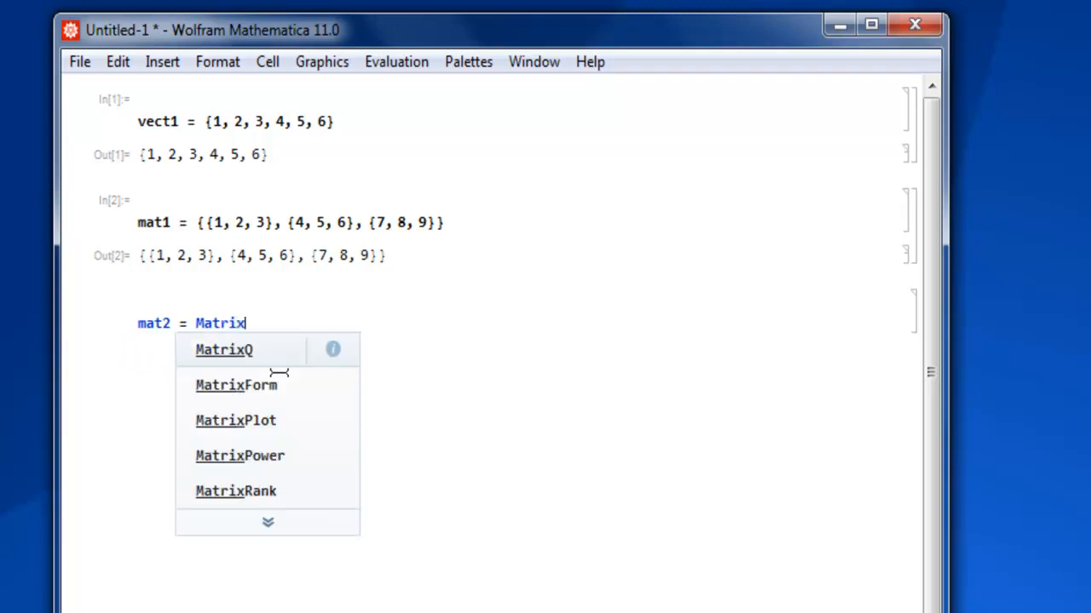
pyautogui.click(235, 385)
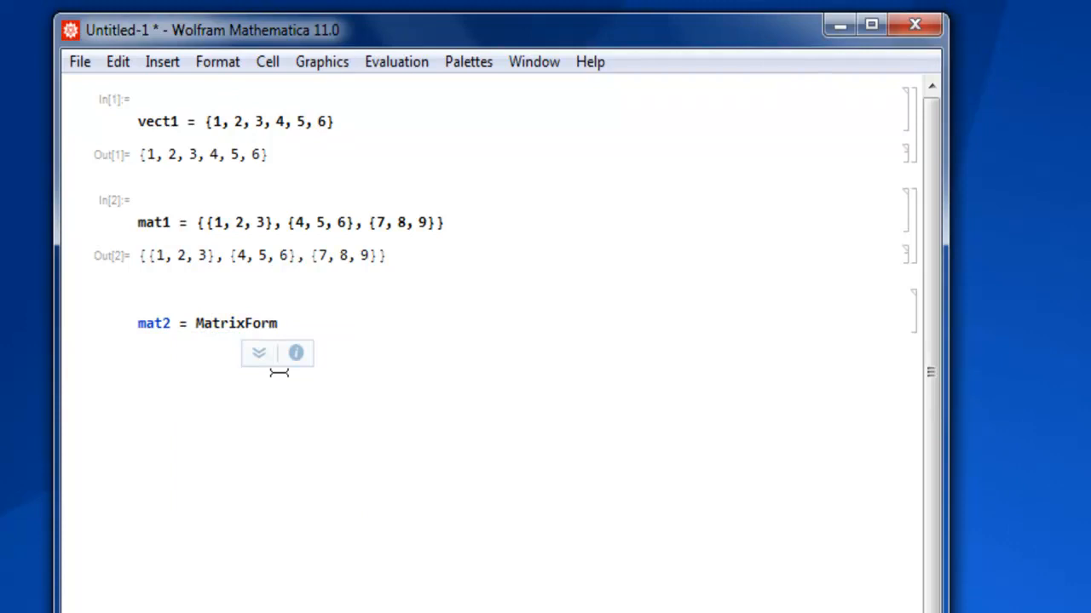
pyautogui.write('[')
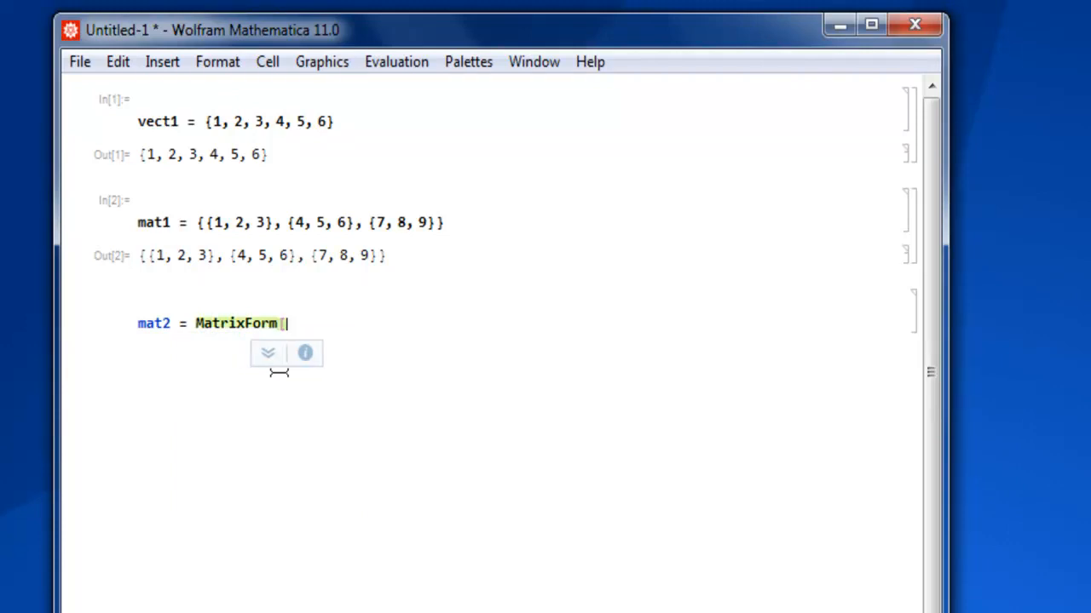
pyautogui.write('mat1]')
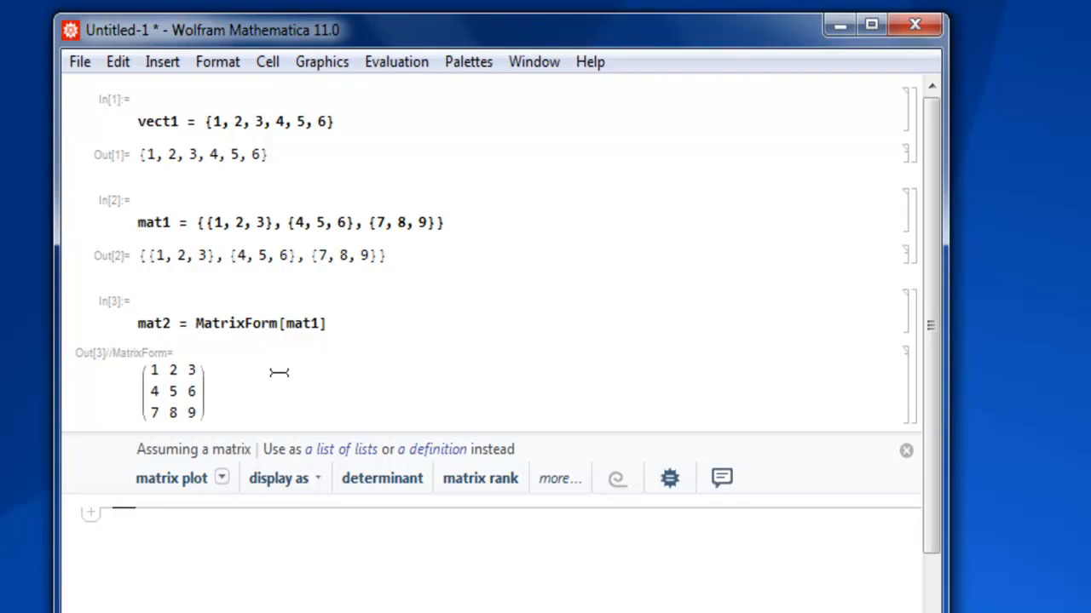
# Step: In a new cell below, enter mat3 = mat1 // MatrixForm in postfix form
pyautogui.click(907, 449)
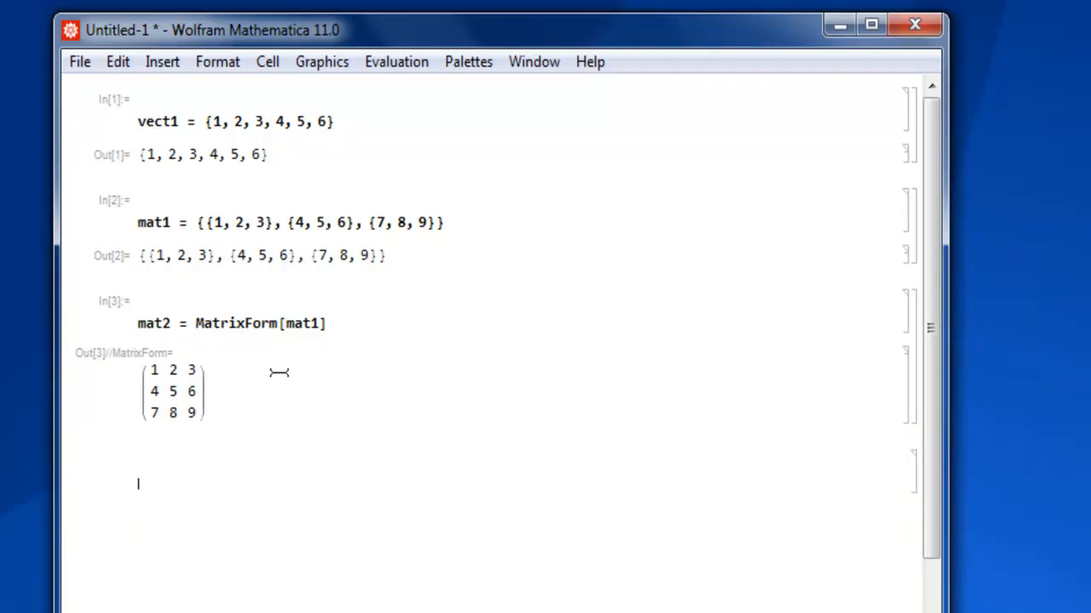
pyautogui.write('mat')
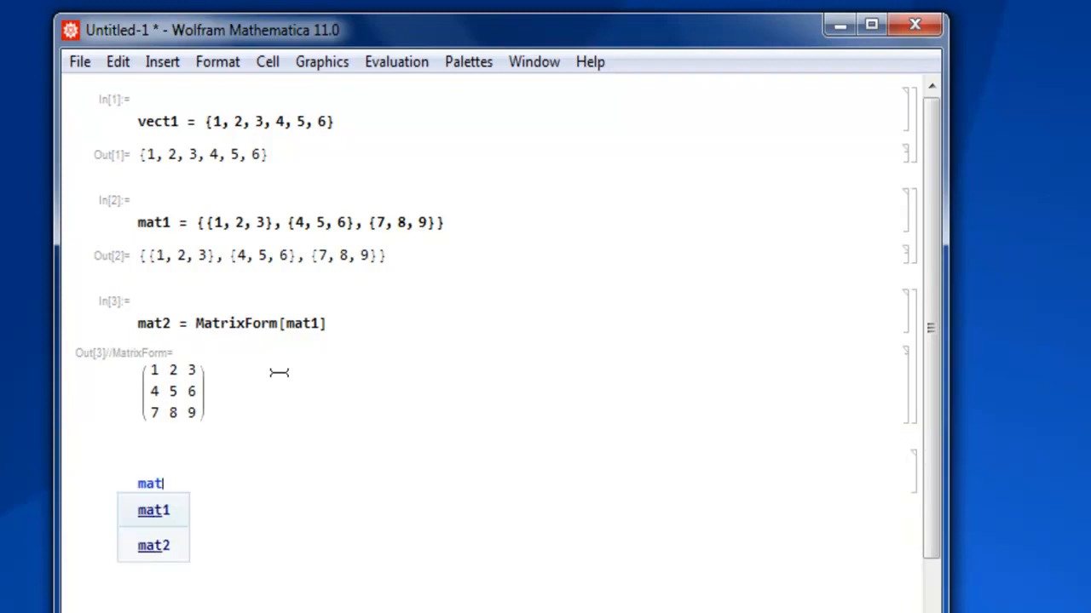
pyautogui.write('3')
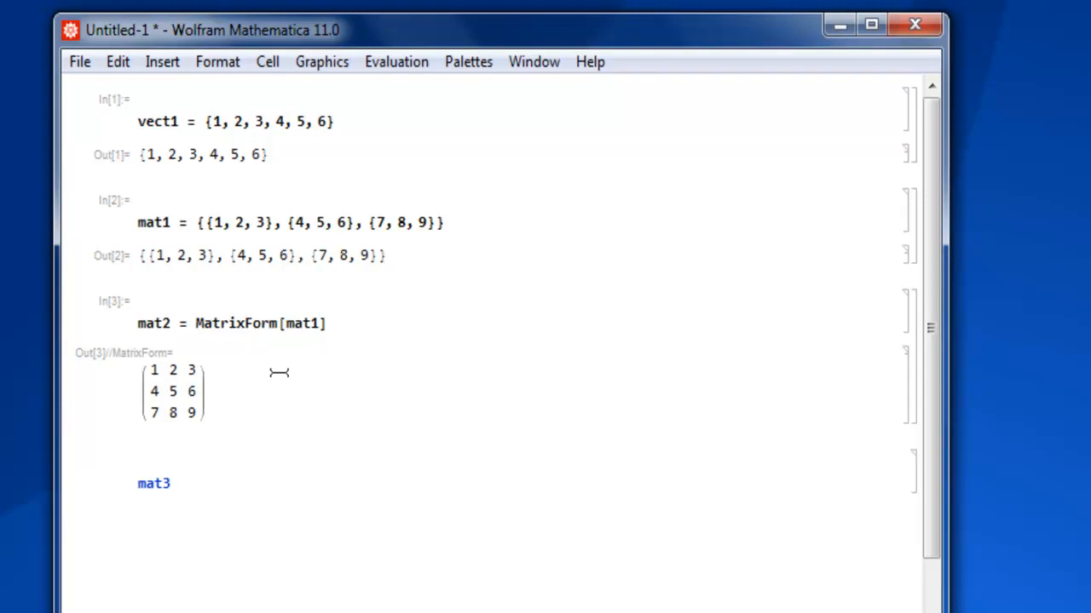
pyautogui.write('=')
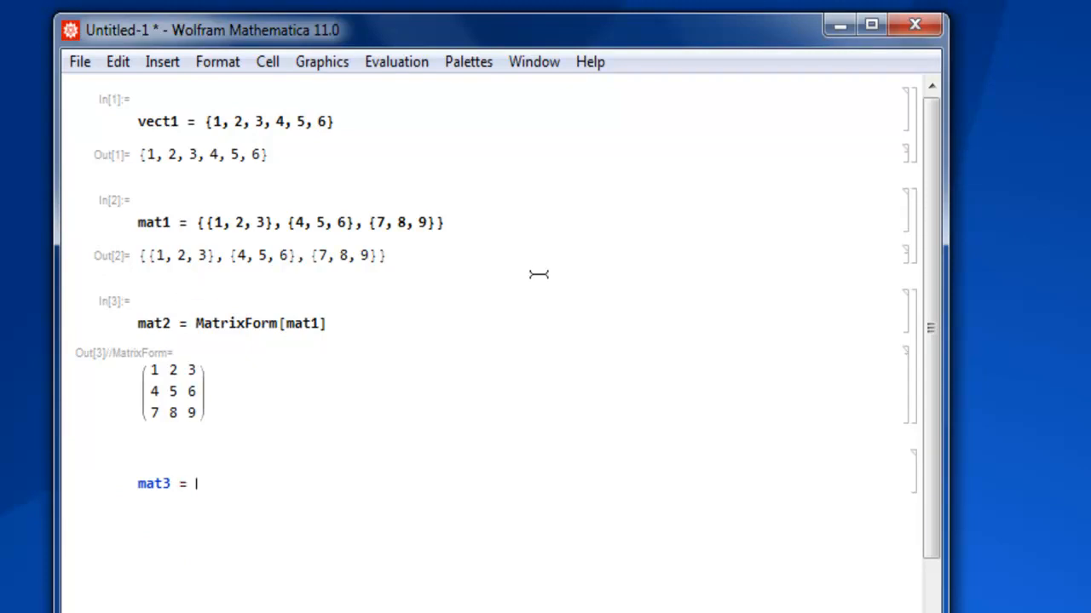
pyautogui.scroll(-3)
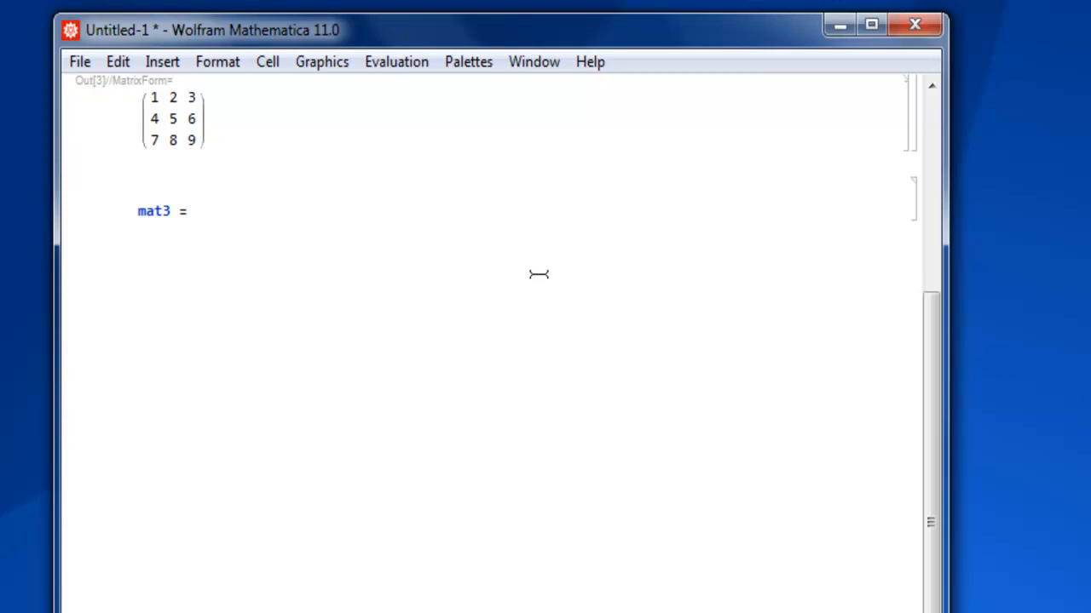
pyautogui.write('mat1')
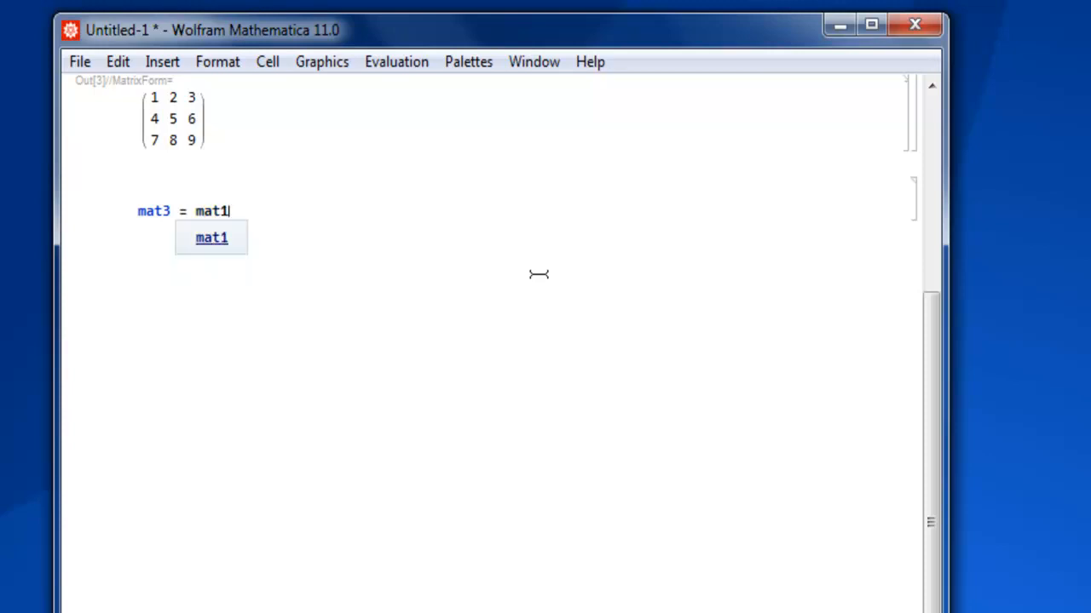
pyautogui.write('/')
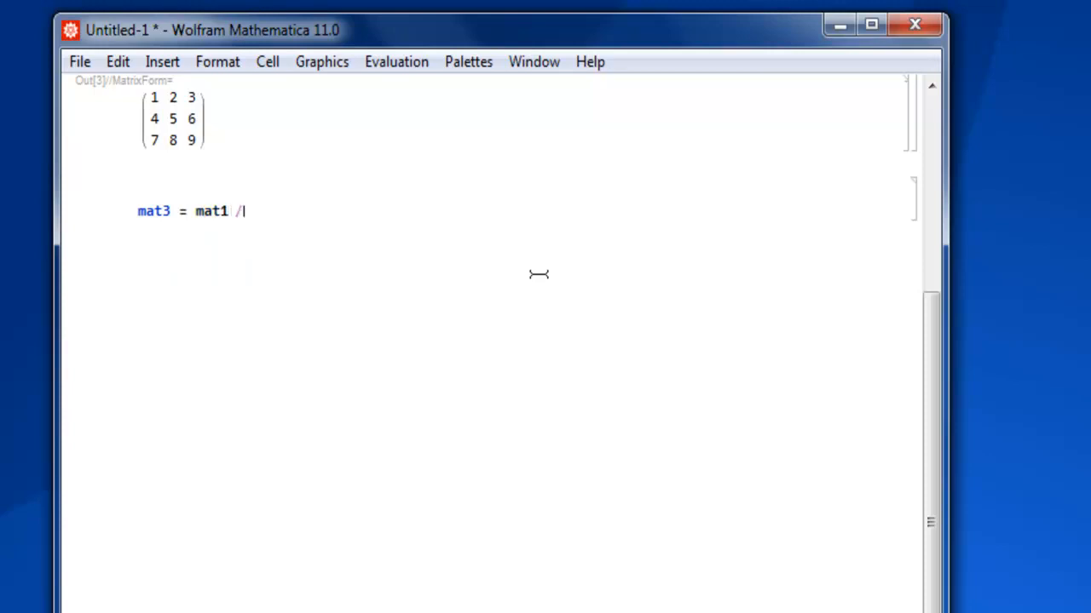
pyautogui.write('/ Ma')
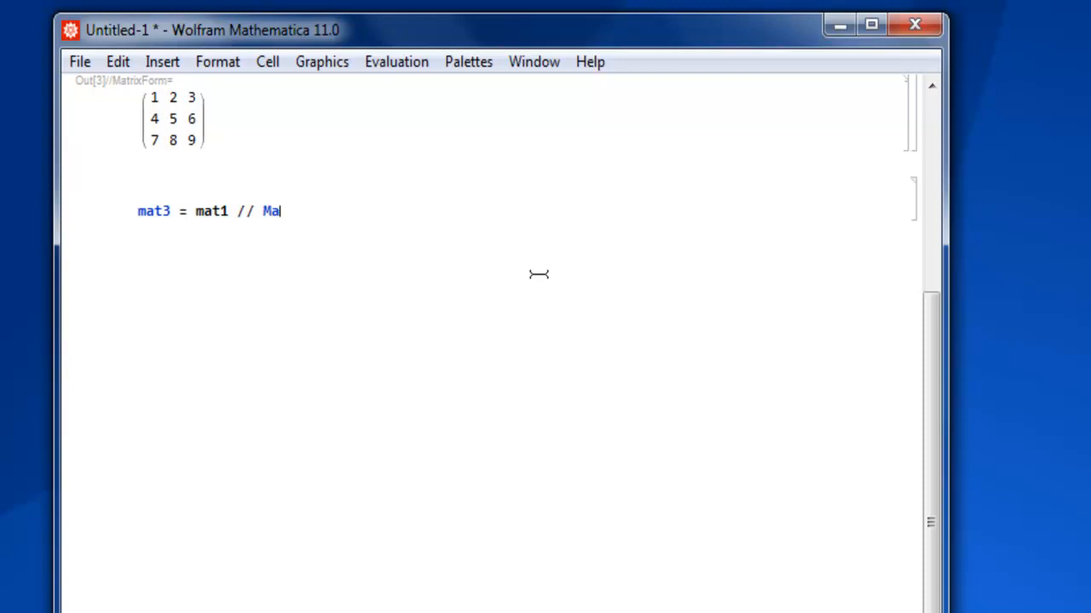
pyautogui.write('trixForm')
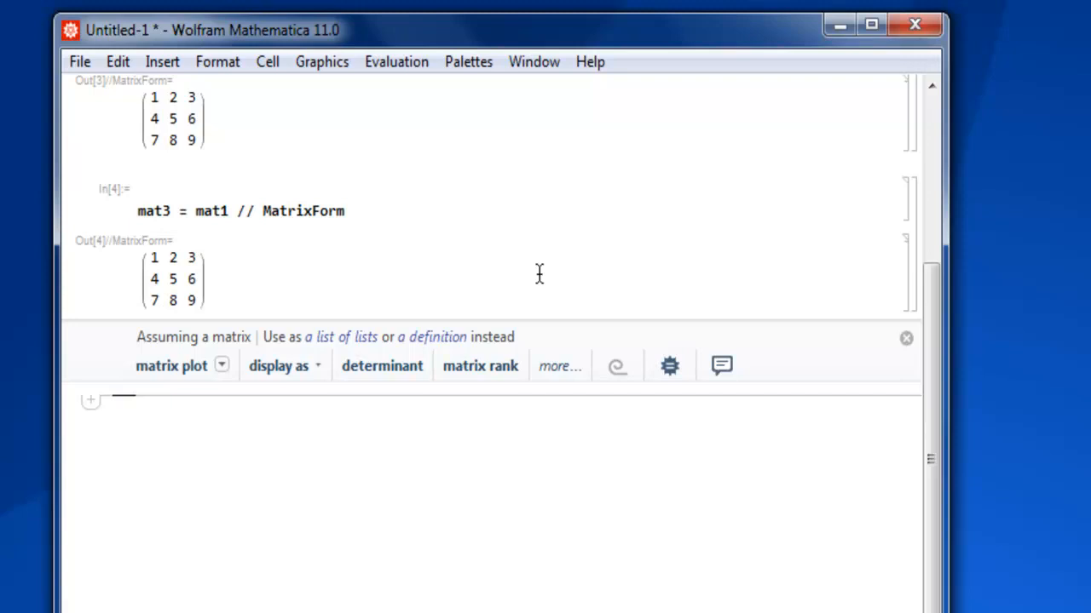
pyautogui.scroll(3)
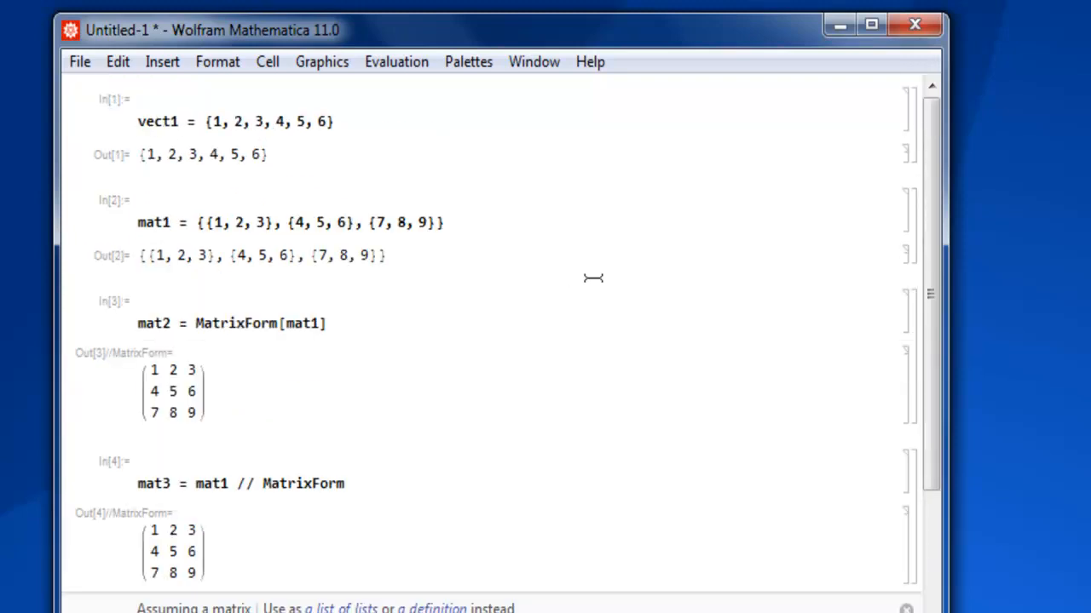
pyautogui.moveTo(364, 117)
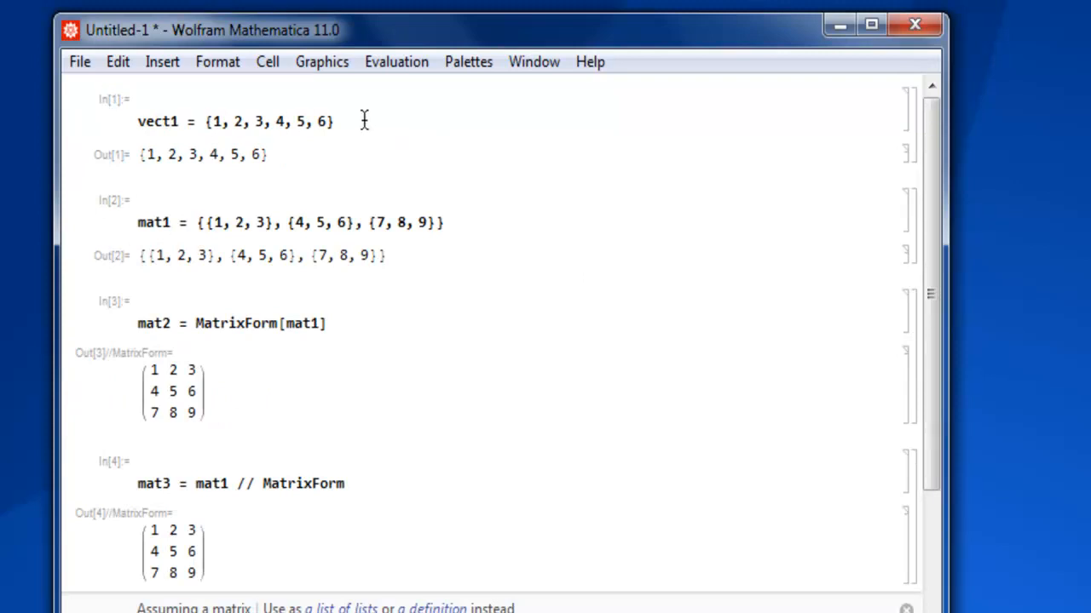
pyautogui.moveTo(286, 221)
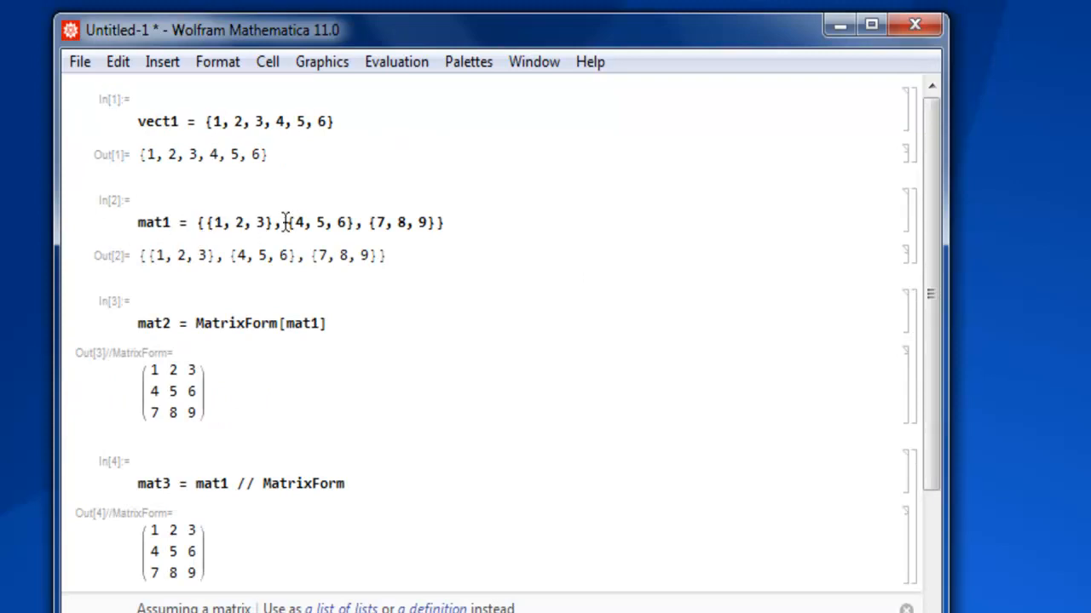
pyautogui.moveTo(331, 247)
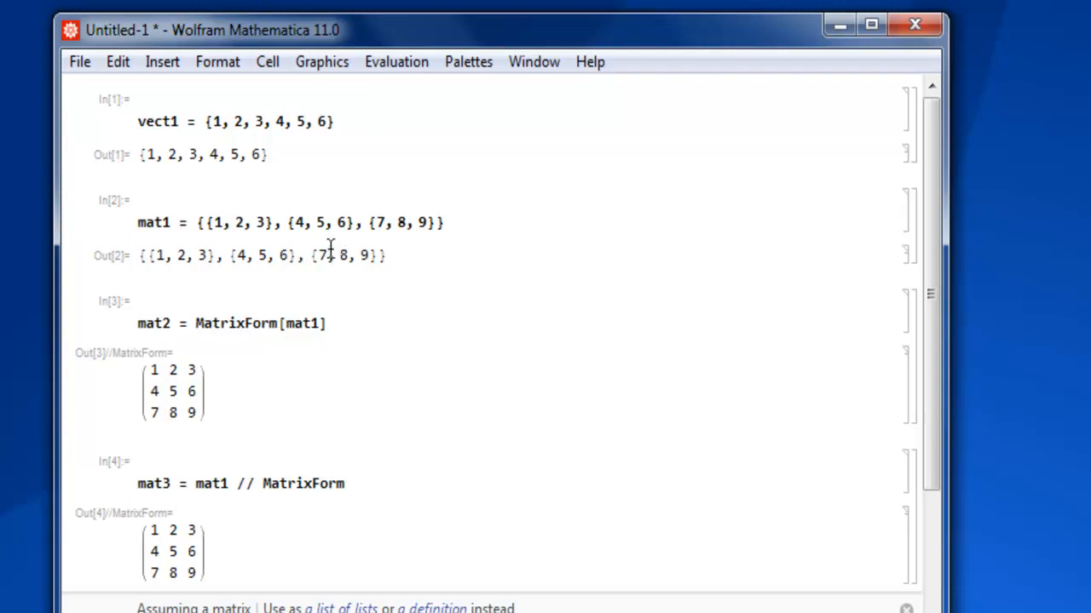
pyautogui.moveTo(372, 248)
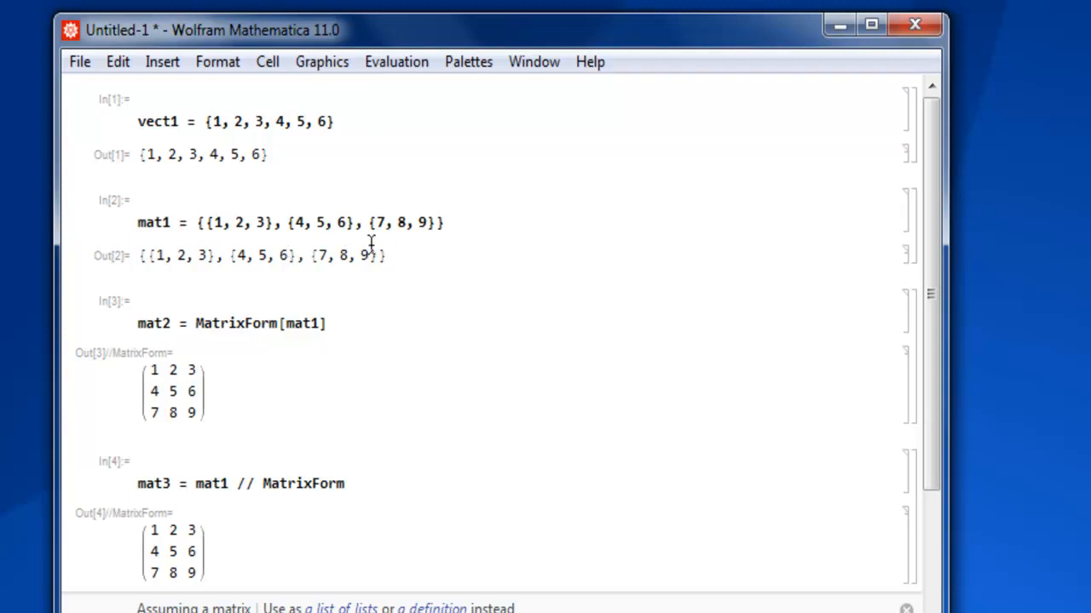
pyautogui.scroll(-3)
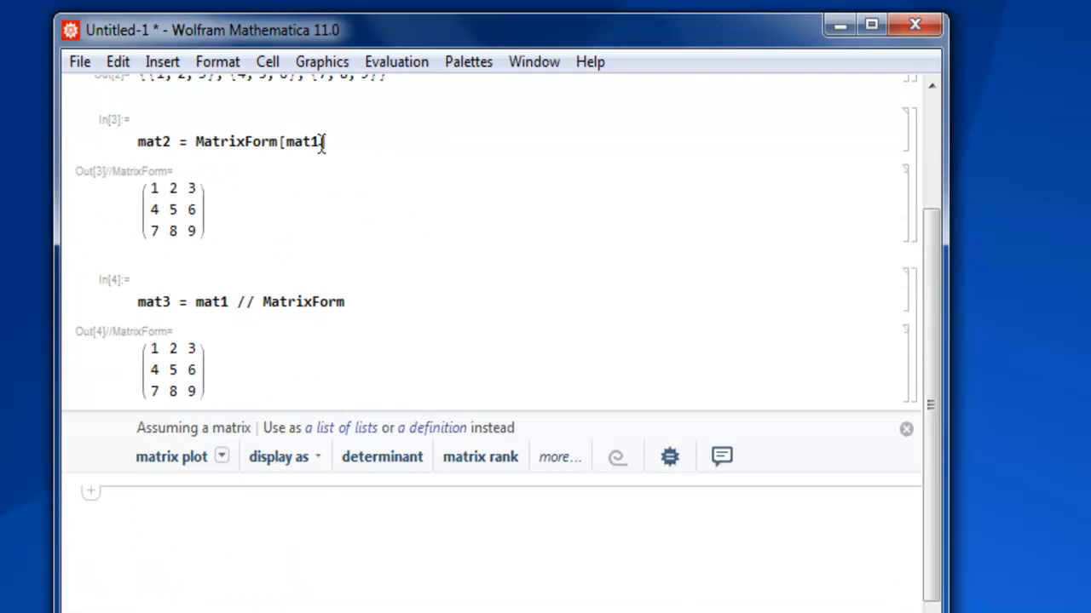
pyautogui.moveTo(572, 185)
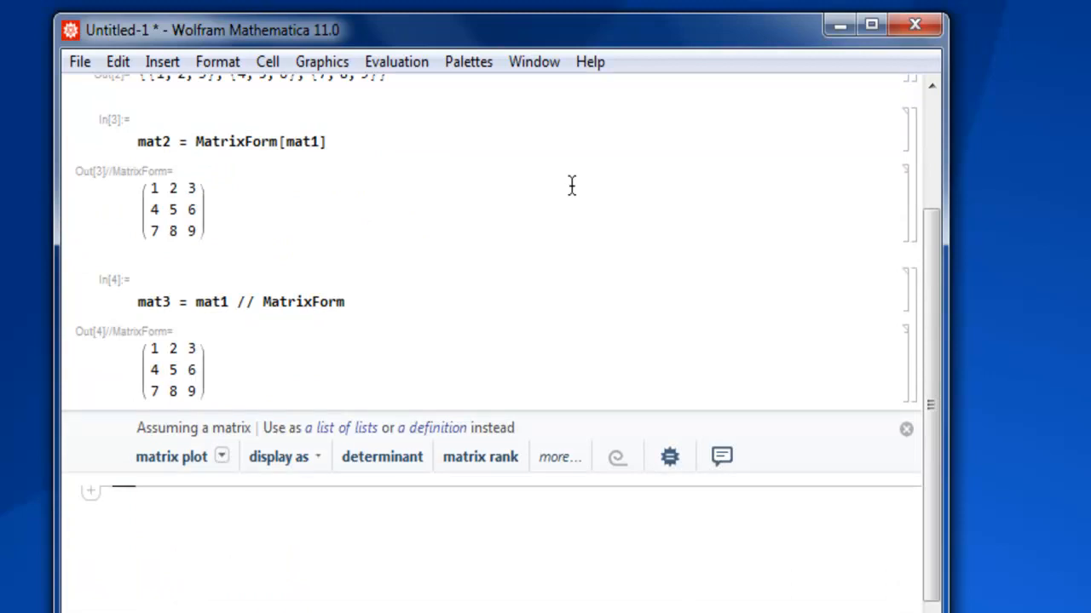
pyautogui.moveTo(201, 143)
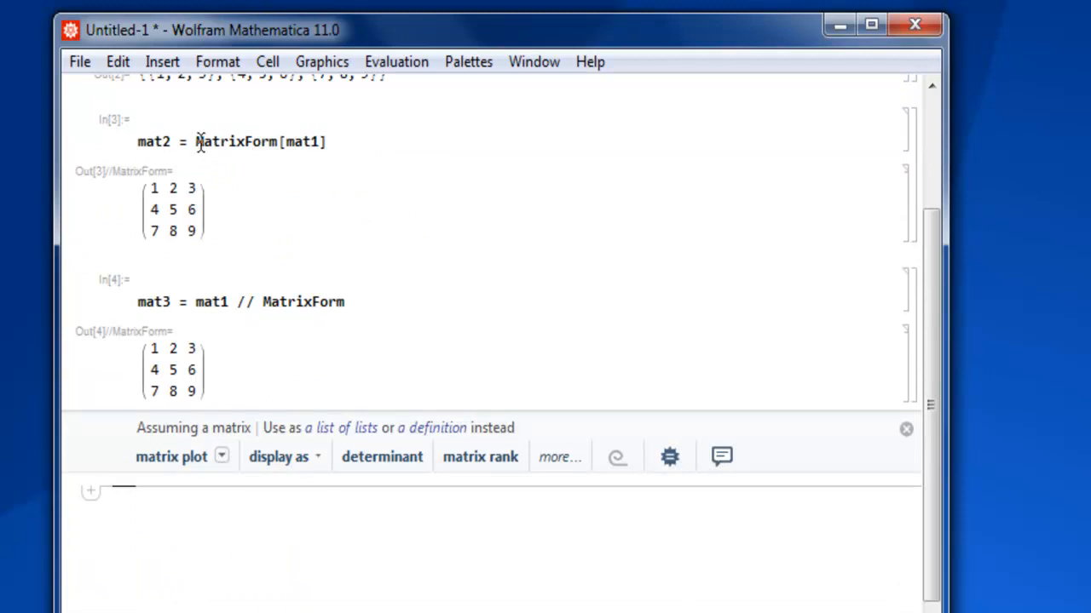
pyautogui.click(907, 430)
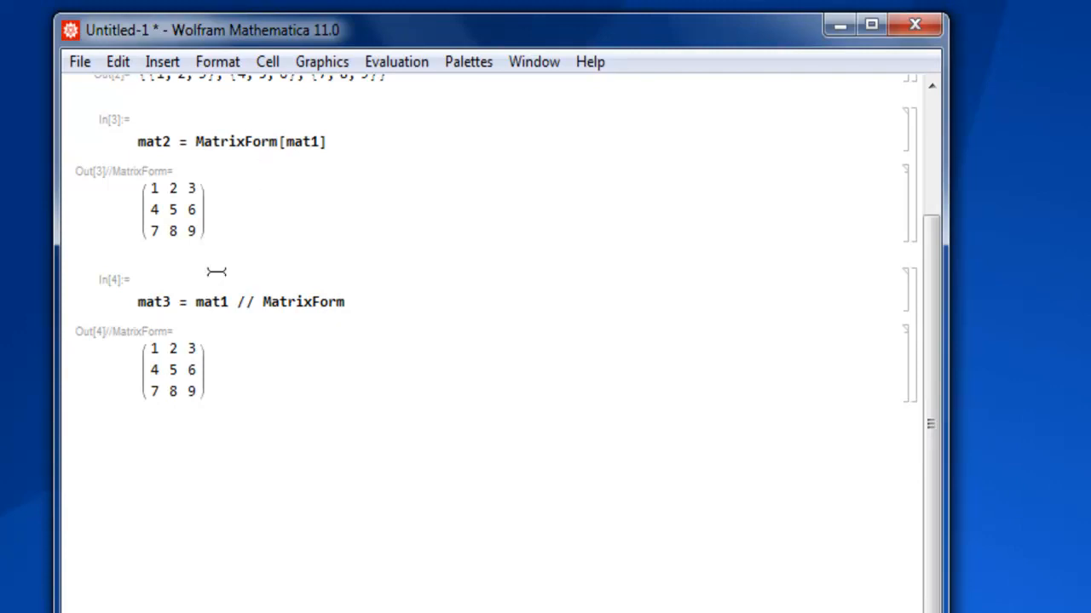
pyautogui.moveTo(248, 302)
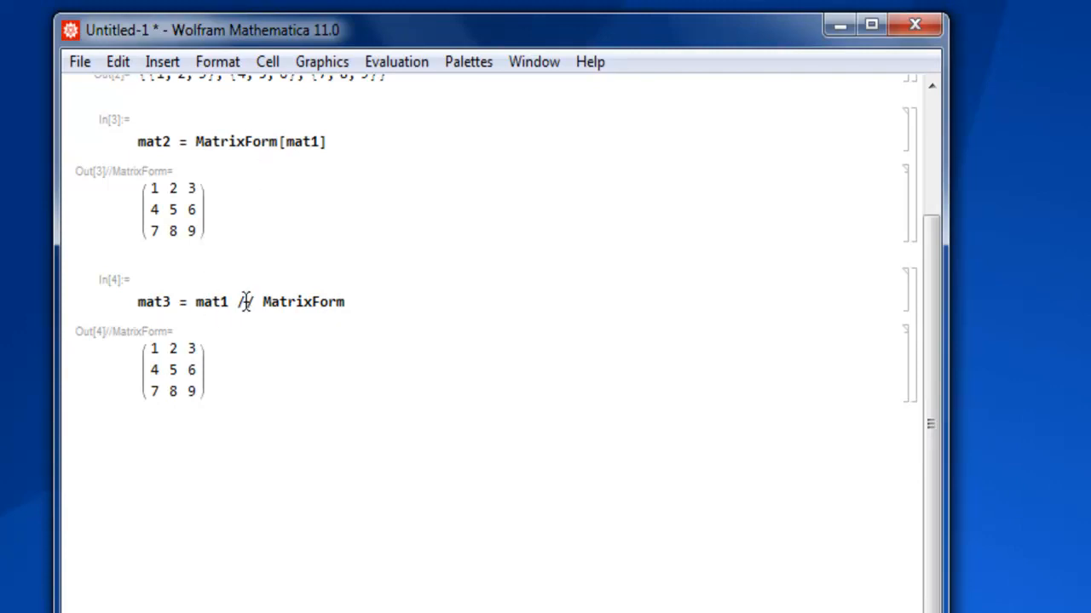